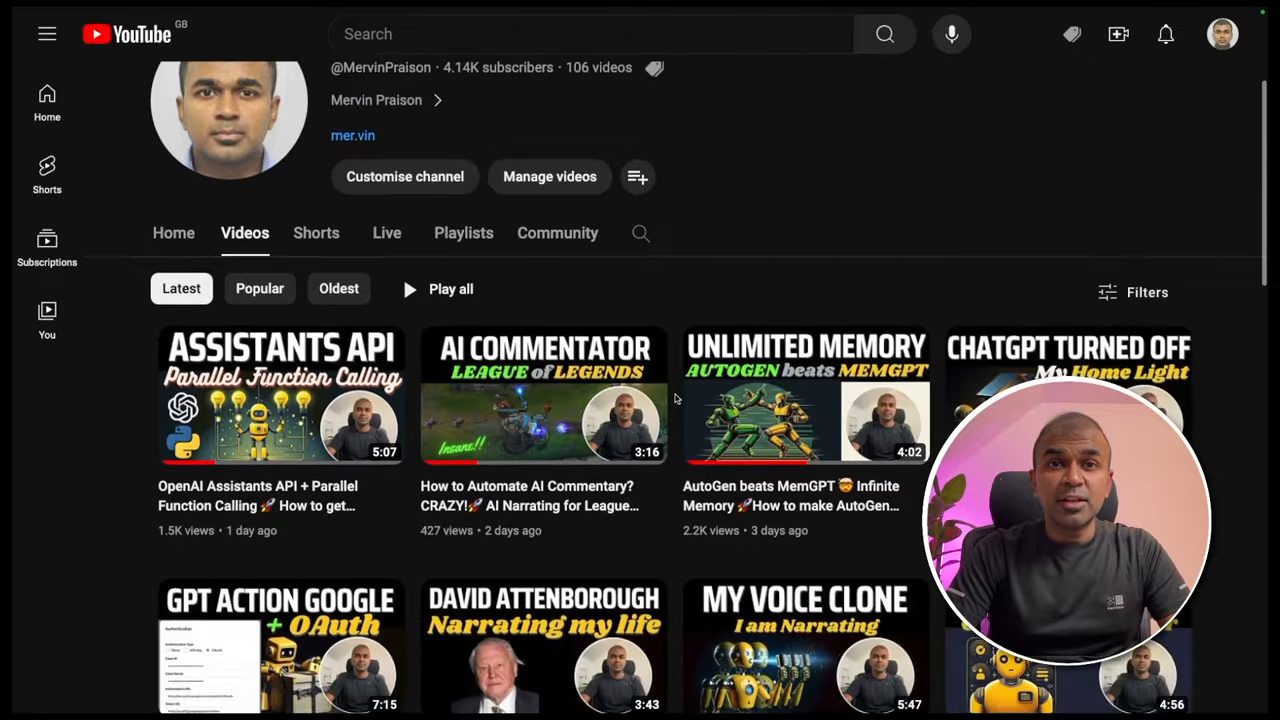
- Accept 'my-app' as the create-llama project name and pick a framework from the list
{"action": "scroll", "scroll_direction": "down", "scroll_amount": 3}
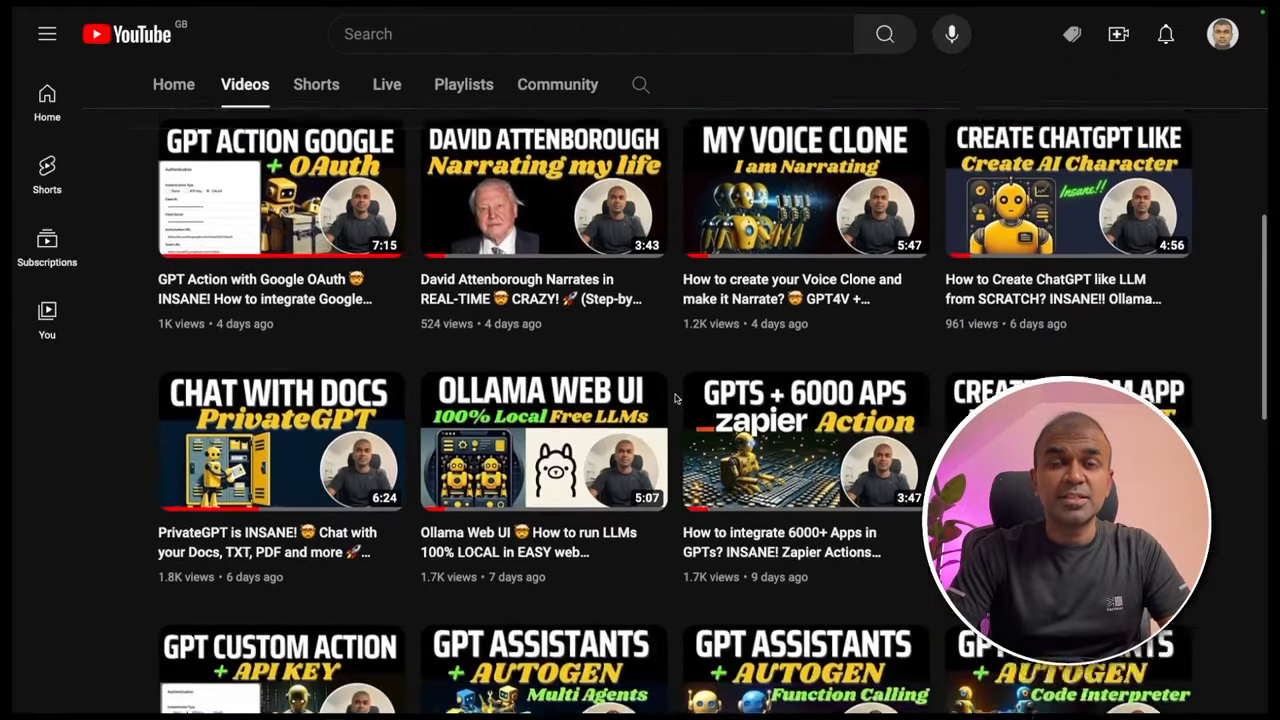
{"action": "scroll", "scroll_direction": "down", "scroll_amount": 3}
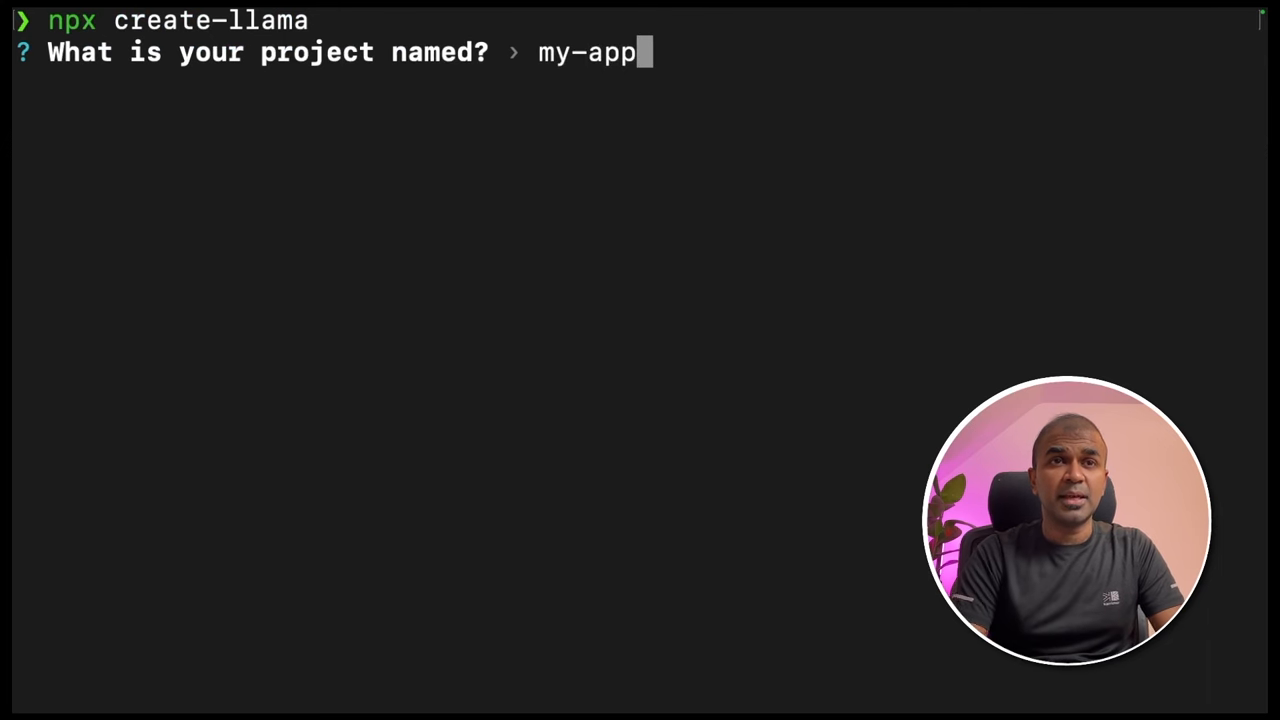
{"action": "key", "text": "enter"}
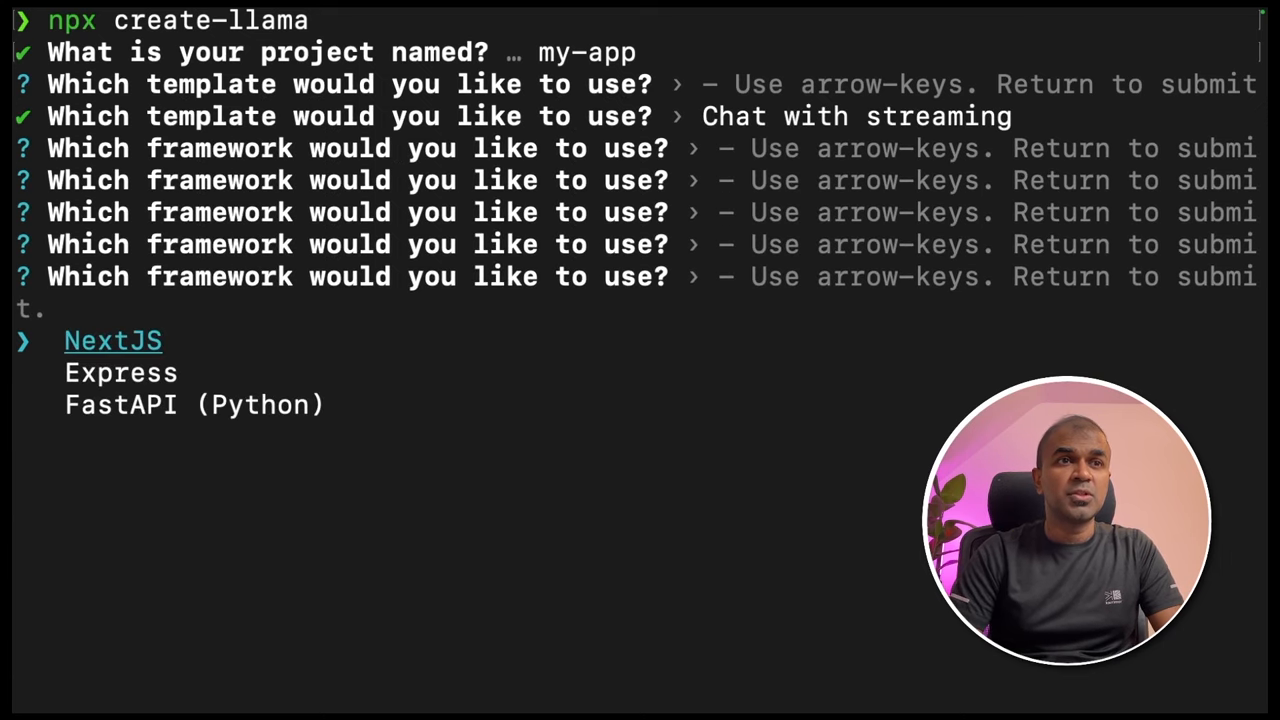
{"action": "key", "text": "down"}
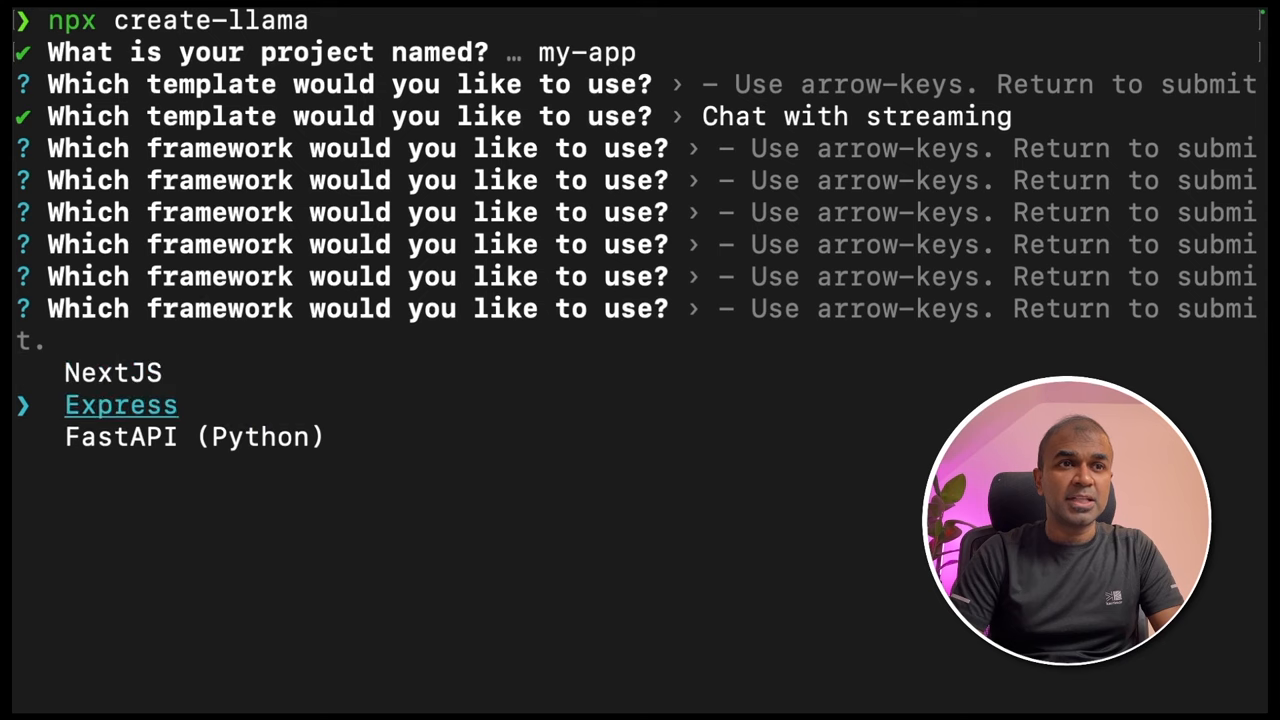
{"action": "key", "text": "down"}
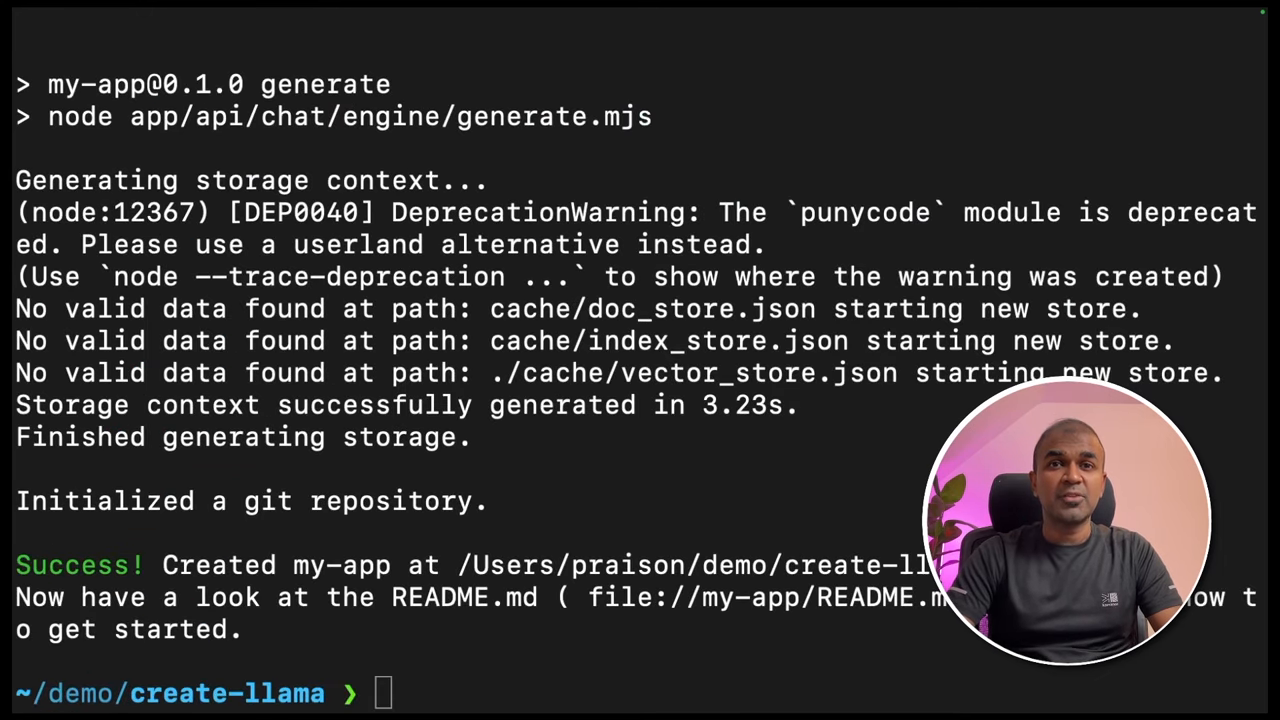
- Change into the my-app project directory with cd my-app
{"action": "type", "text": "cd my-app"}
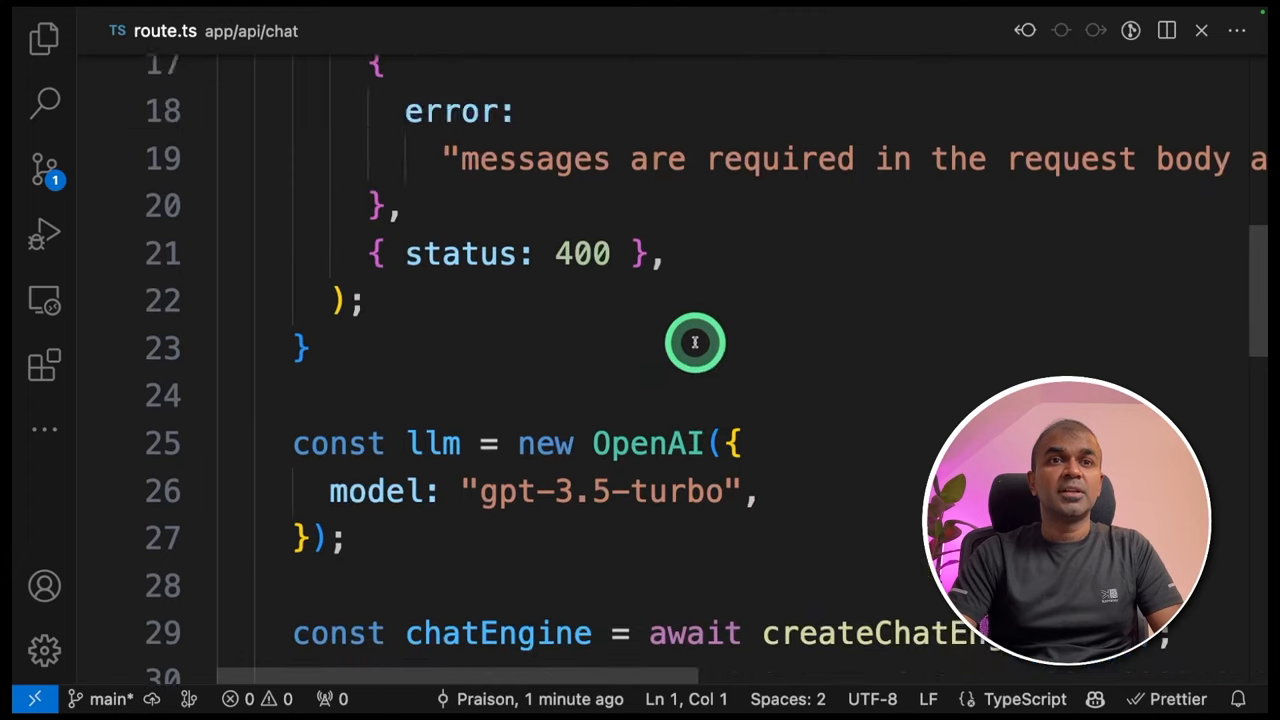
- Open app/api/chat/route.ts to view the gpt-3.5-turbo model setting
{"action": "double_click", "coordinate": [648, 308]}
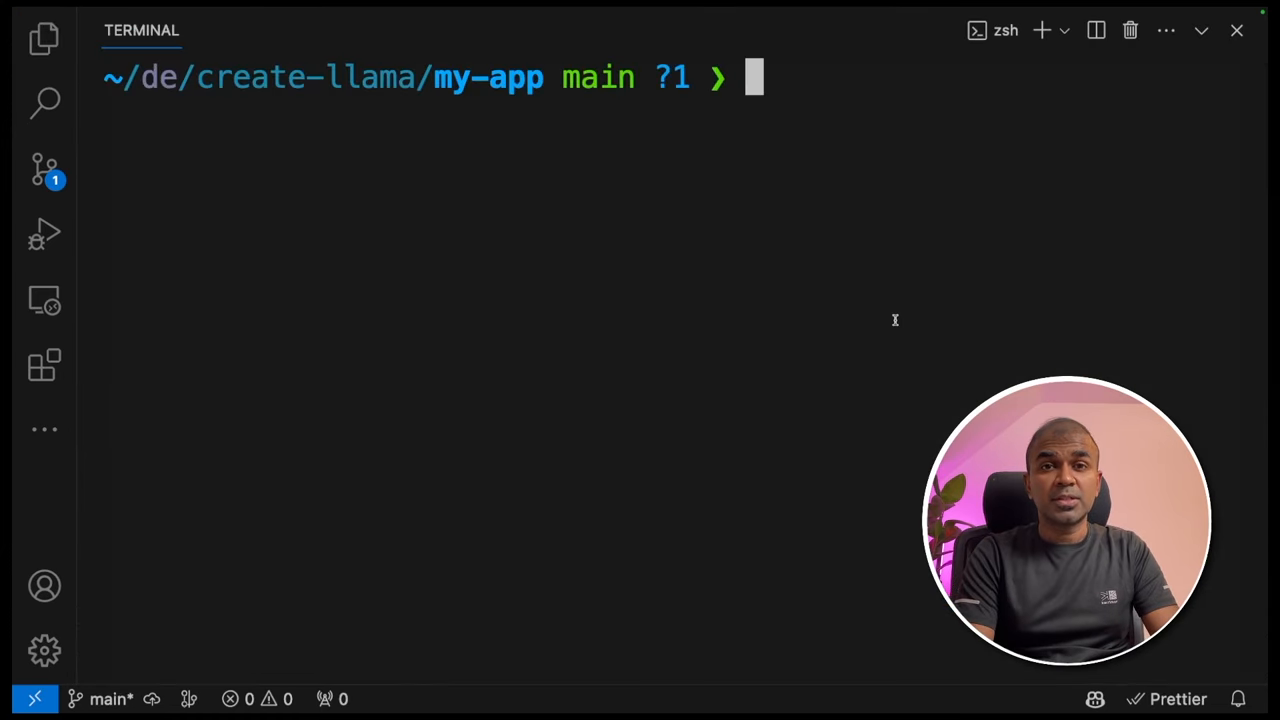
- Export OPENAI_API_KEY with the project's OpenAI key in the integrated terminal
{"action": "type", "text": "export OPENAI_API_KEY=sk-xxxxxxxxxxxxxxxxxxxxxxx"}
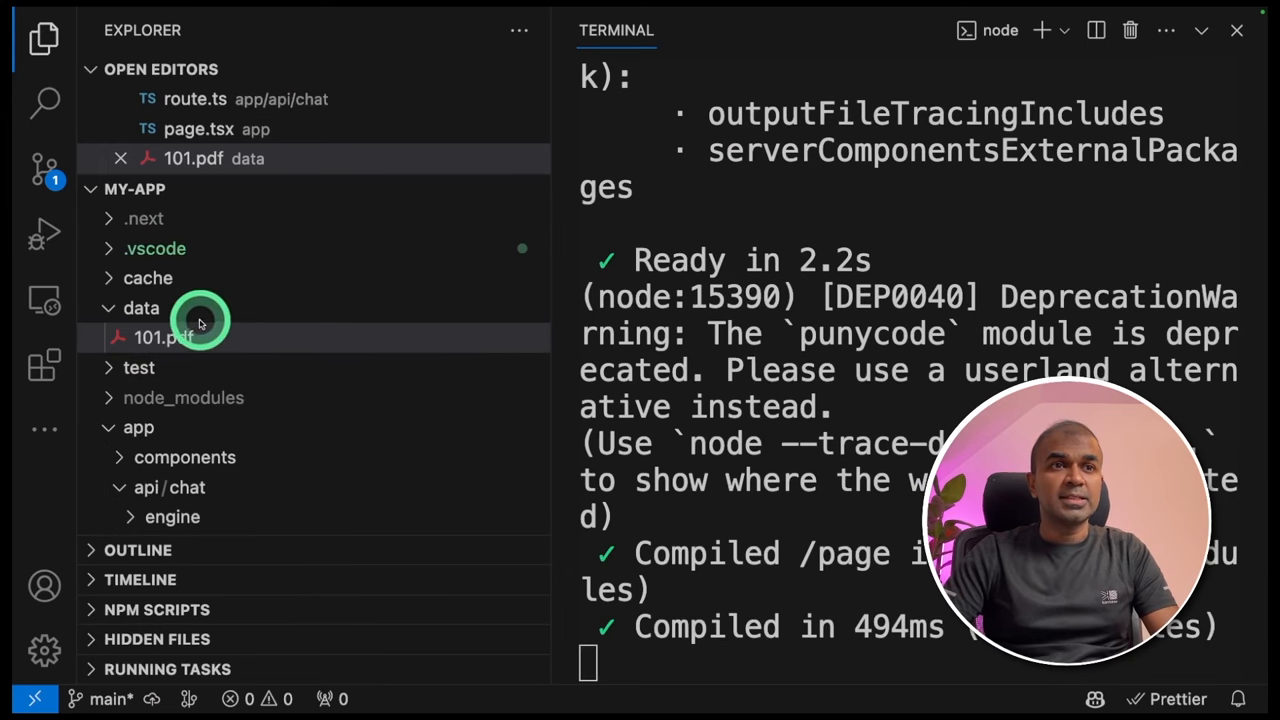
- Confirm 101.pdf is in the data folder and return to the dev server output
{"action": "left_click", "coordinate": [141, 308]}
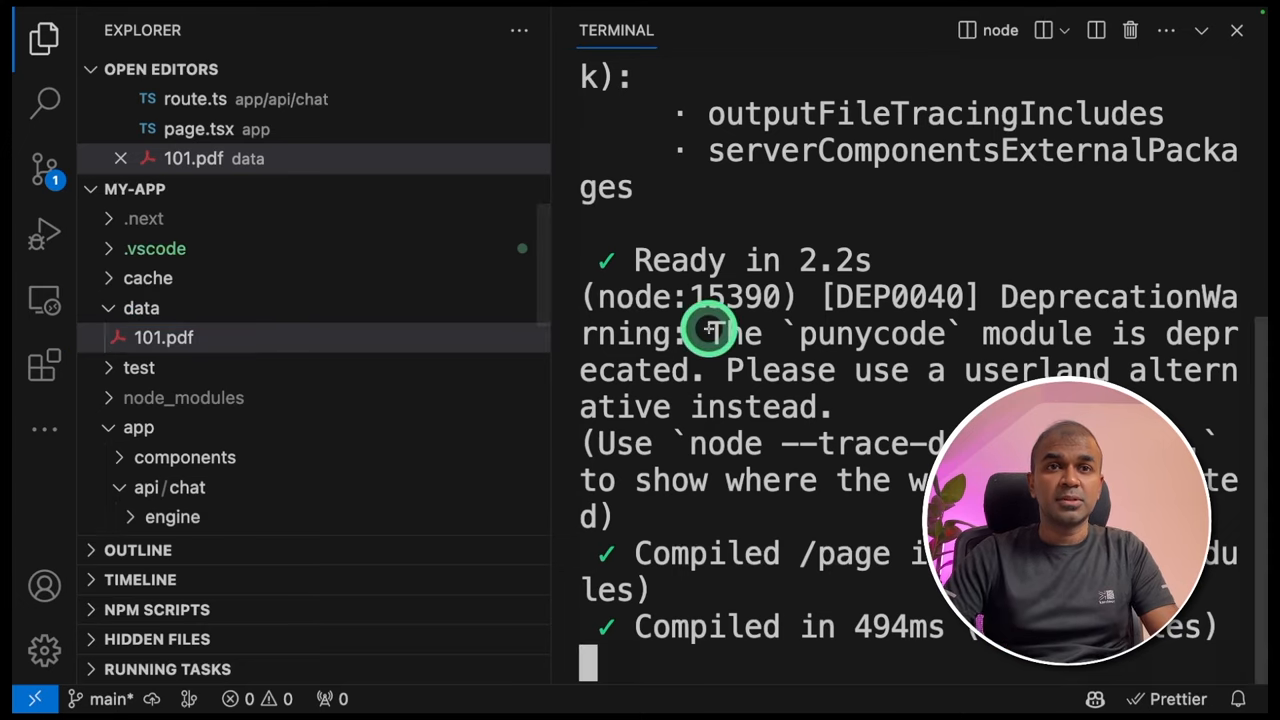
{"action": "left_click", "coordinate": [164, 337]}
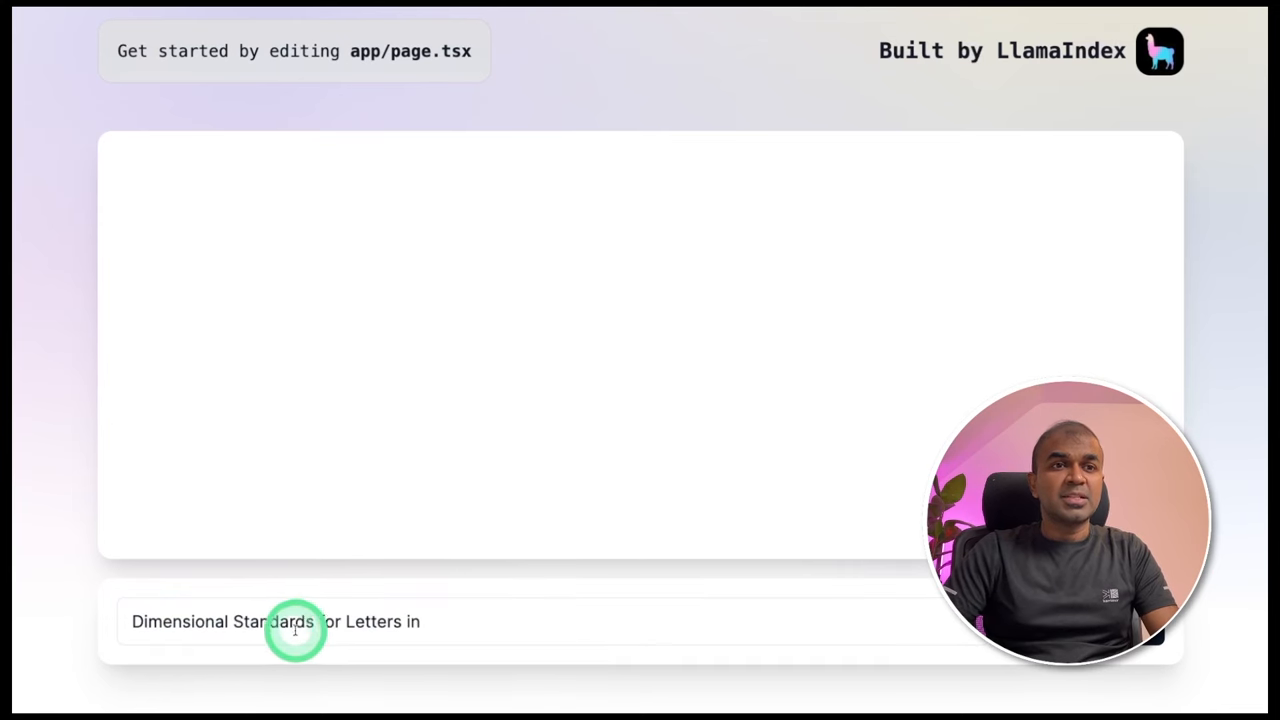
- Type a question about dimensional standards for letters into the chat box
{"action": "type", "text": "shor"}
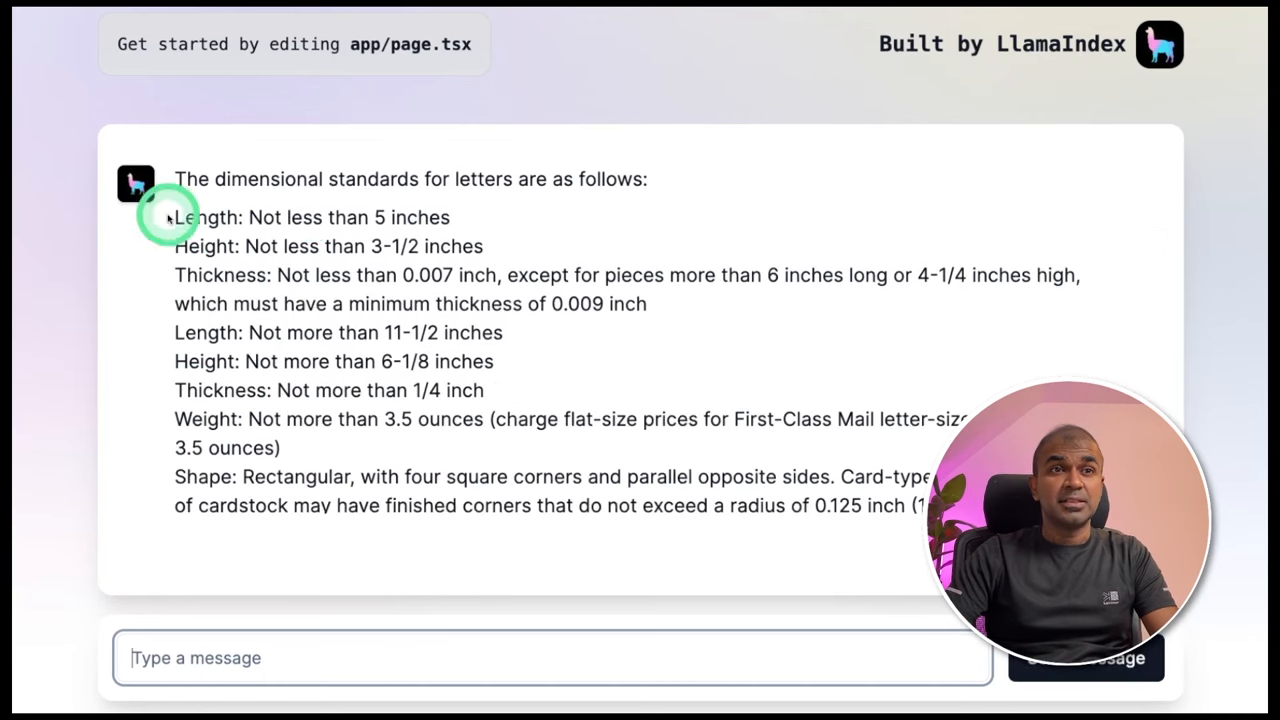
{"action": "mouse_move", "coordinate": [505, 203]}
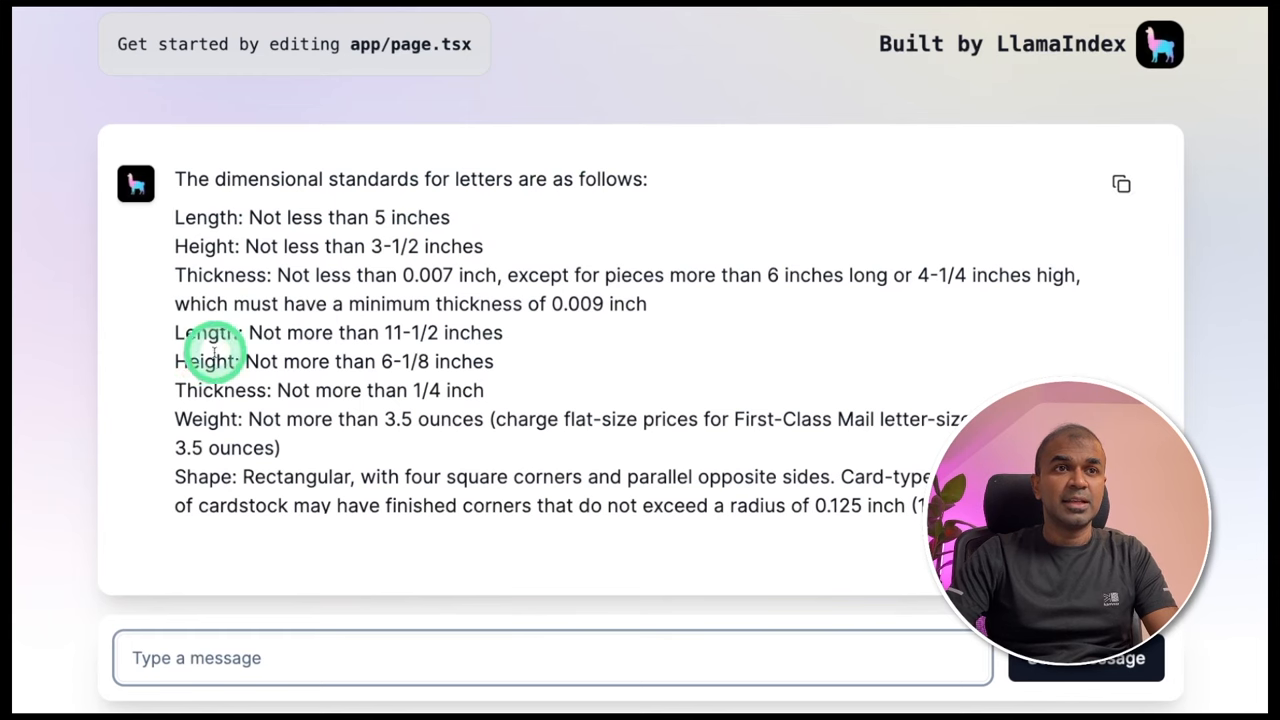
{"action": "mouse_move", "coordinate": [252, 410]}
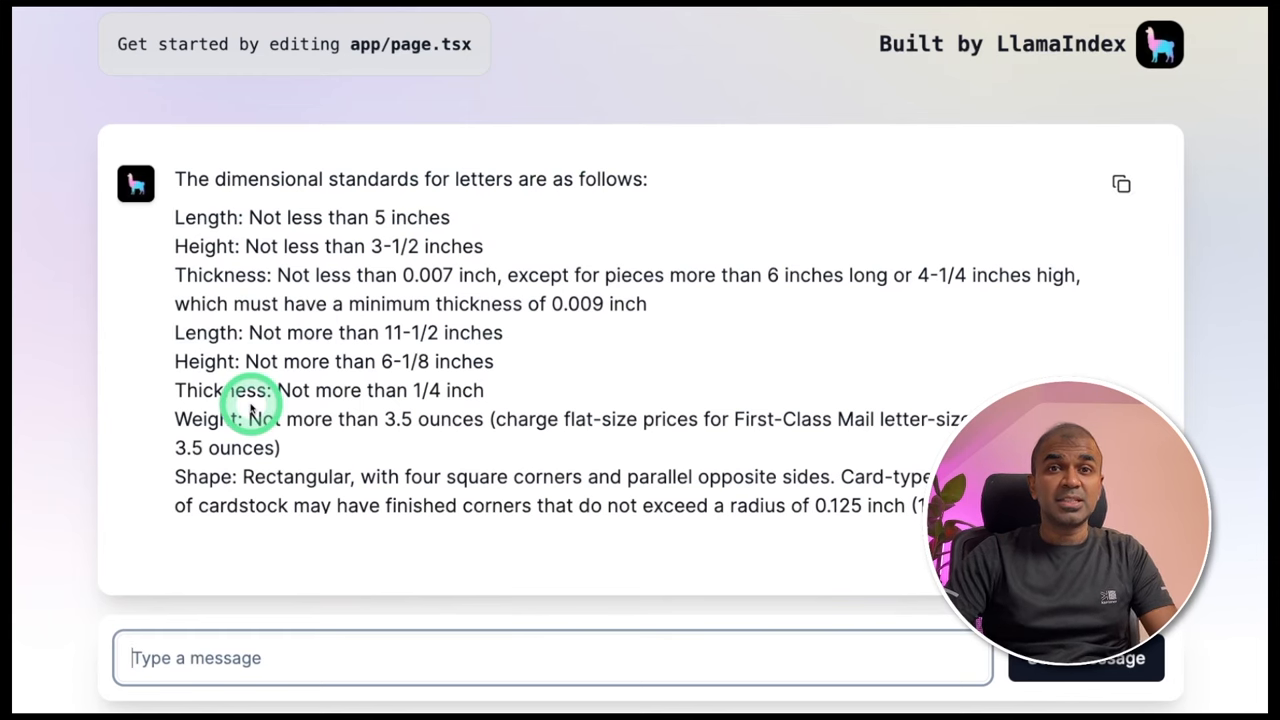